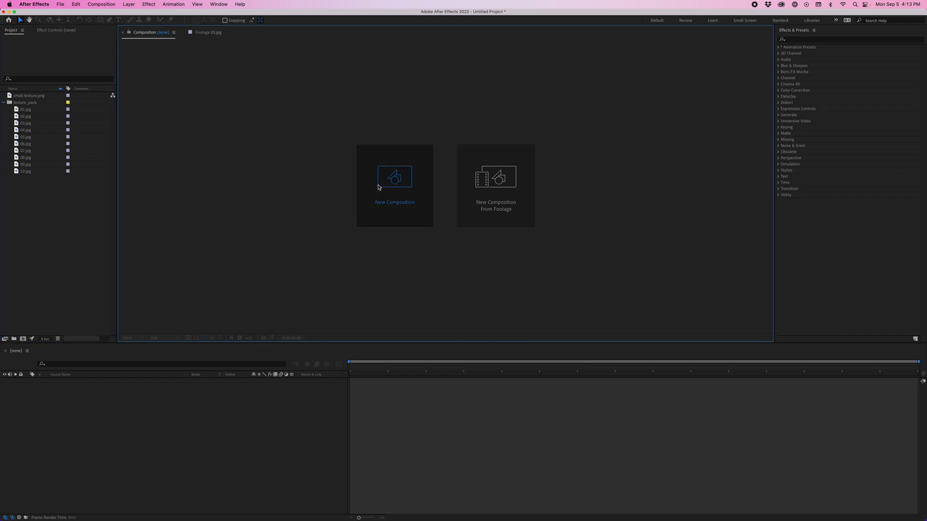
Step: Create Comp 1 from the crumpled paper texture 03.jpg as its single layer
left_click(394, 178)
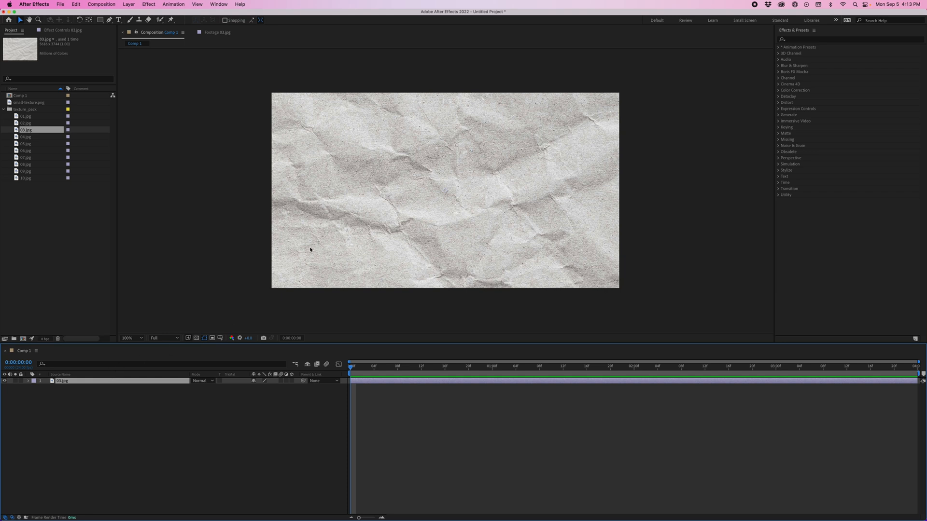
left_click(126, 338)
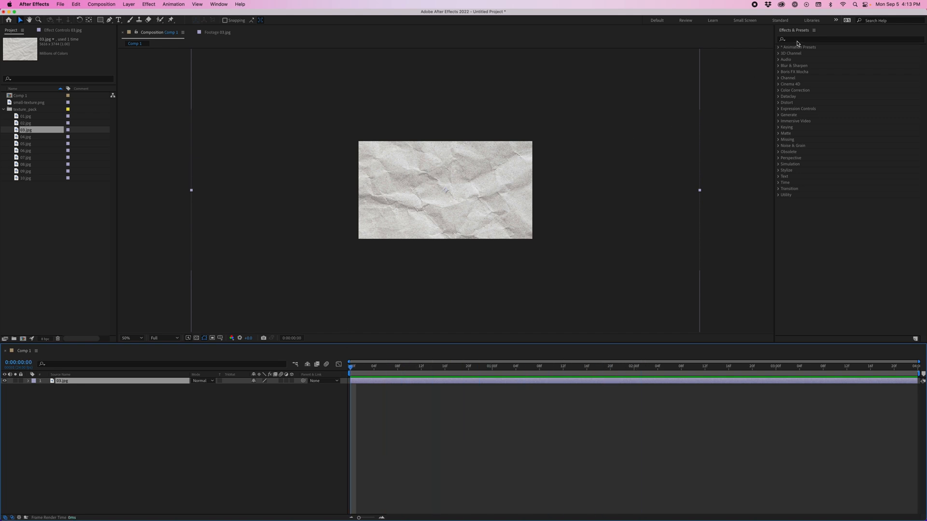
Step: Apply the Texture Hop animation preset to the paper layer and scrub to preview the hopping
type("texture")
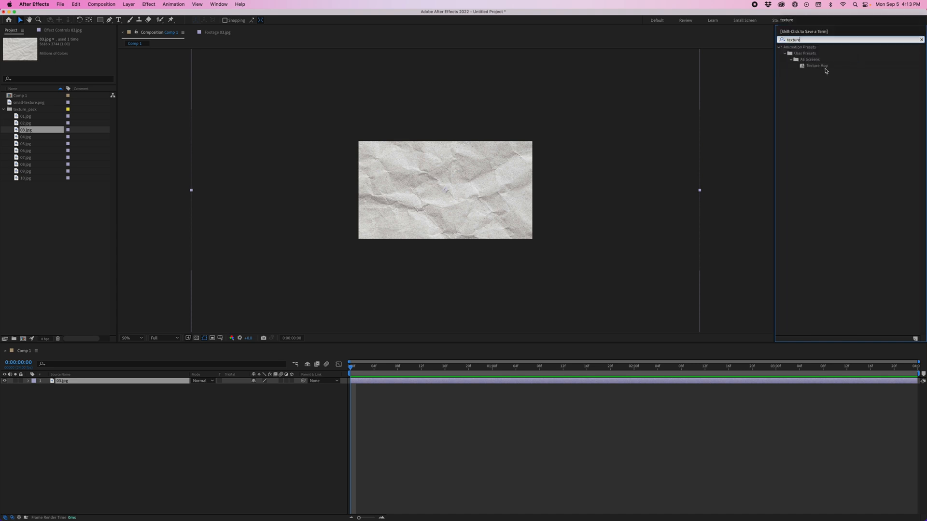
double_click(818, 66)
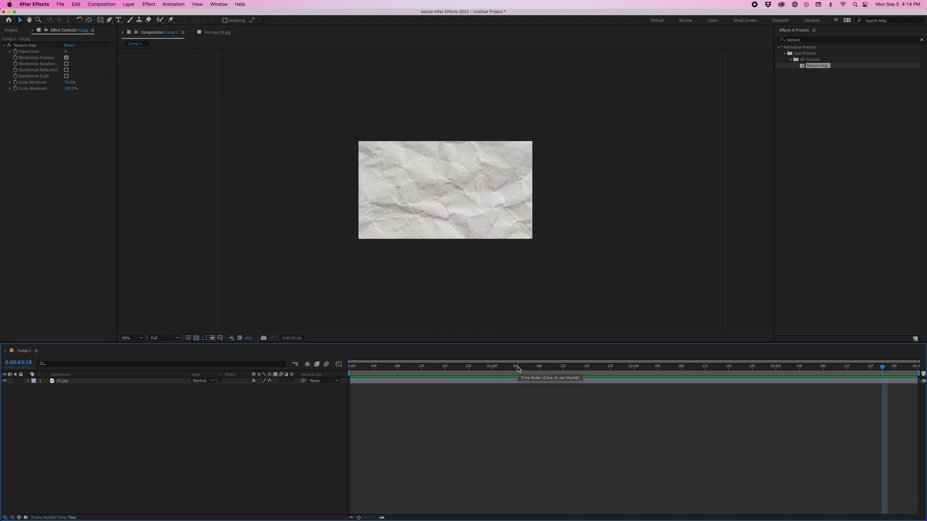
left_click(498, 366)
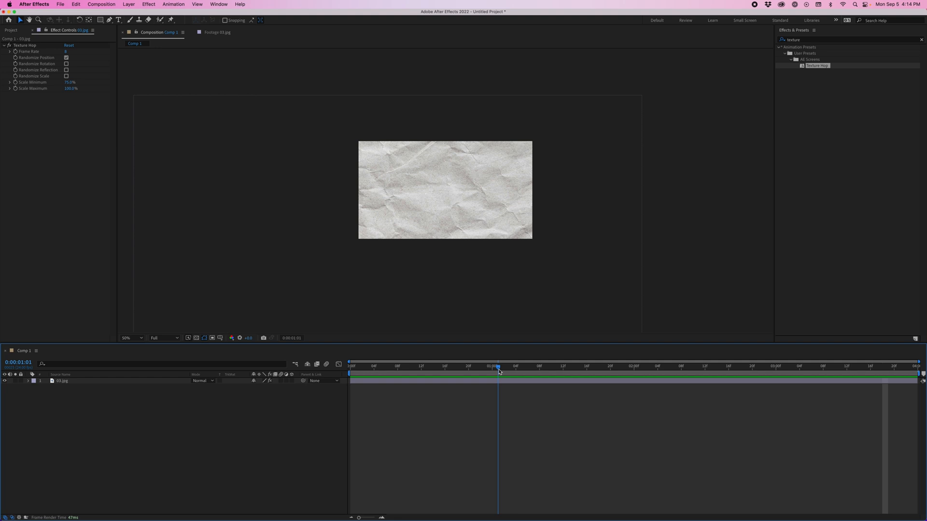
left_click_drag(498, 370, 380, 370)
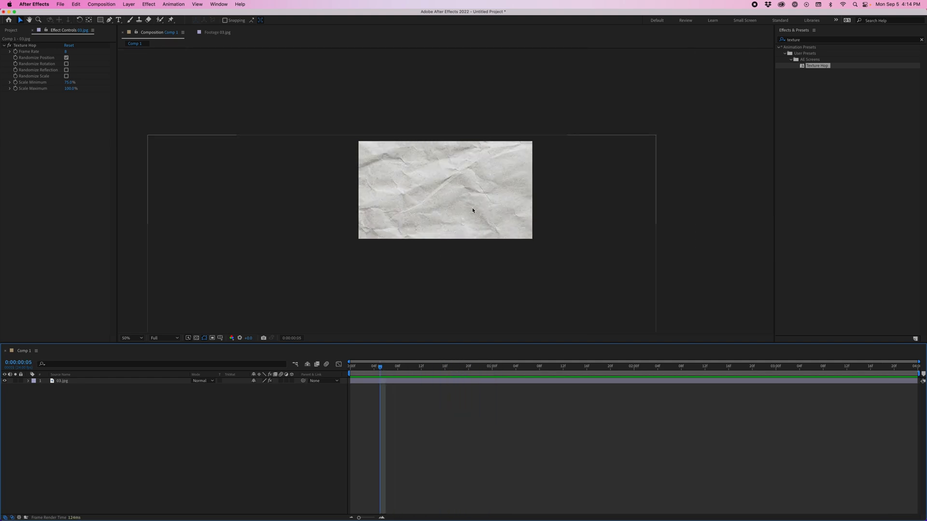
left_click(722, 367)
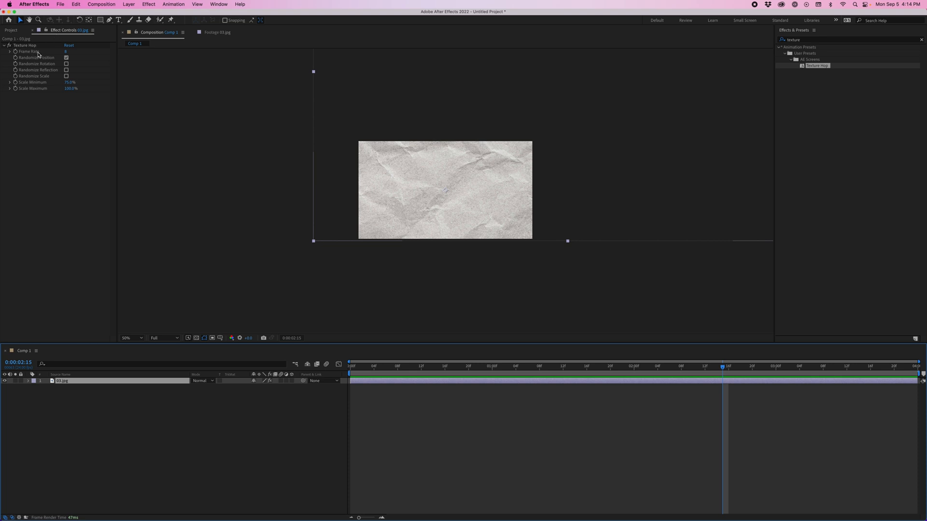
mouse_move(75, 54)
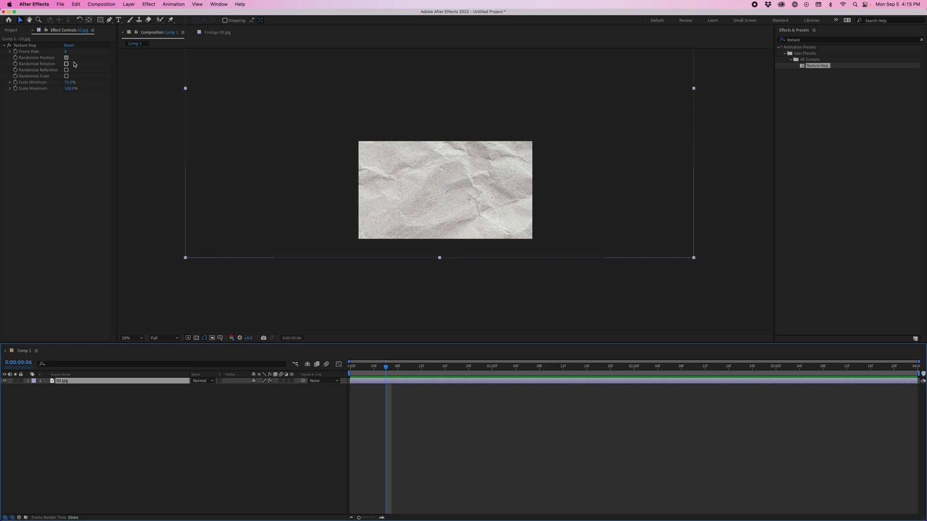
Step: Switch Texture Hop from randomizing position to rotation, then to scale, previewing the result
left_click(67, 64)
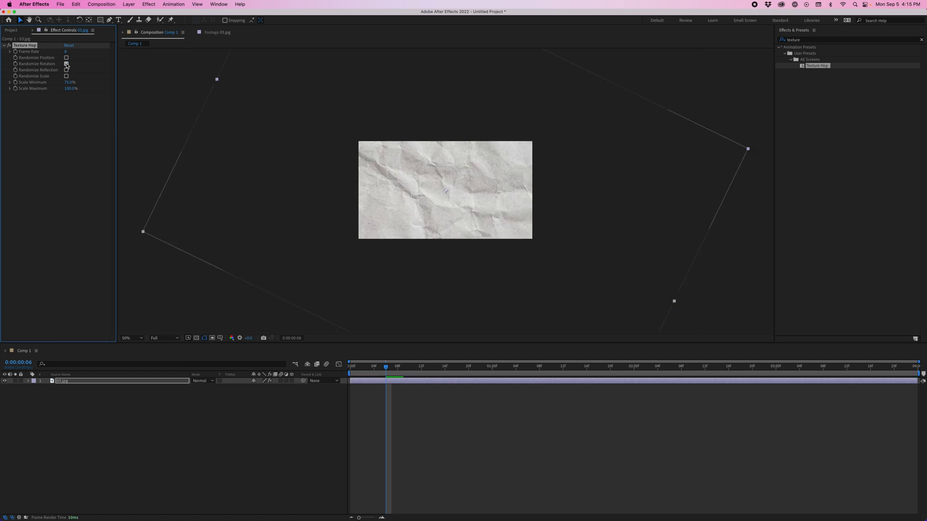
left_click(66, 64)
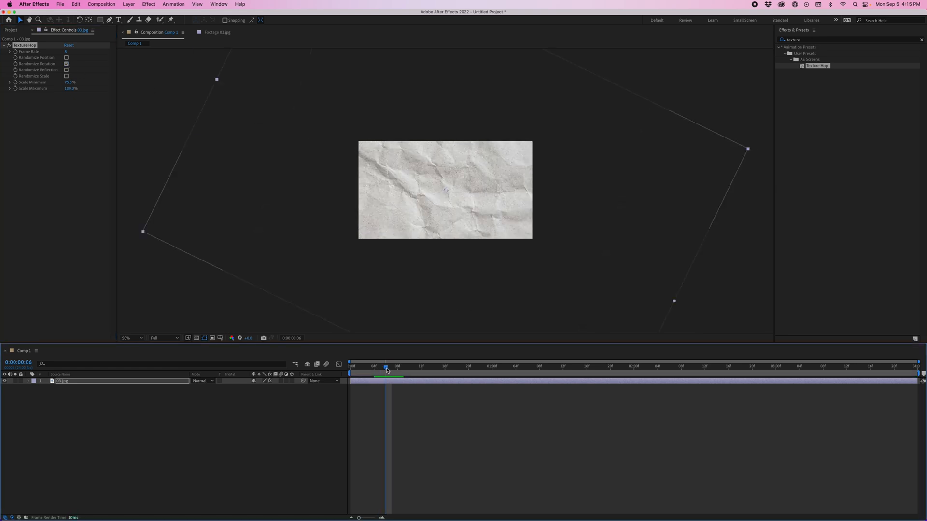
left_click_drag(387, 366, 598, 366)
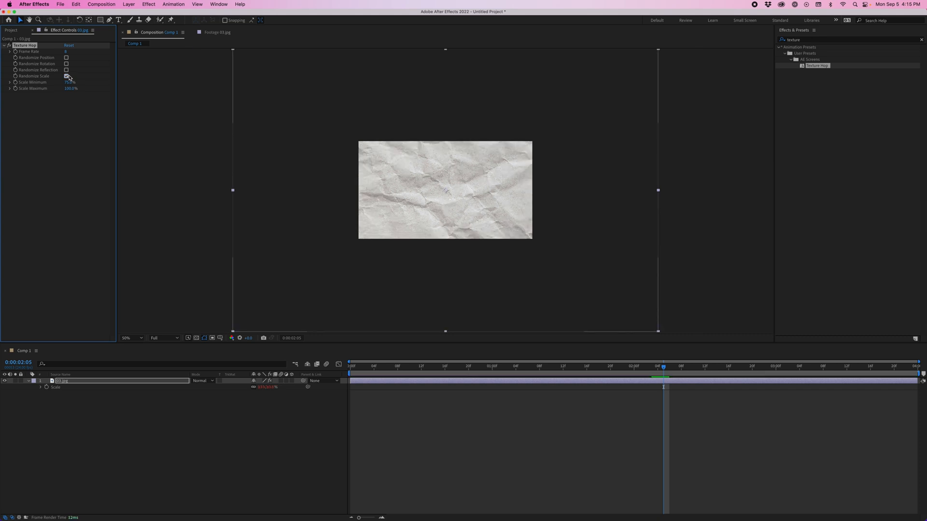
left_click(67, 75)
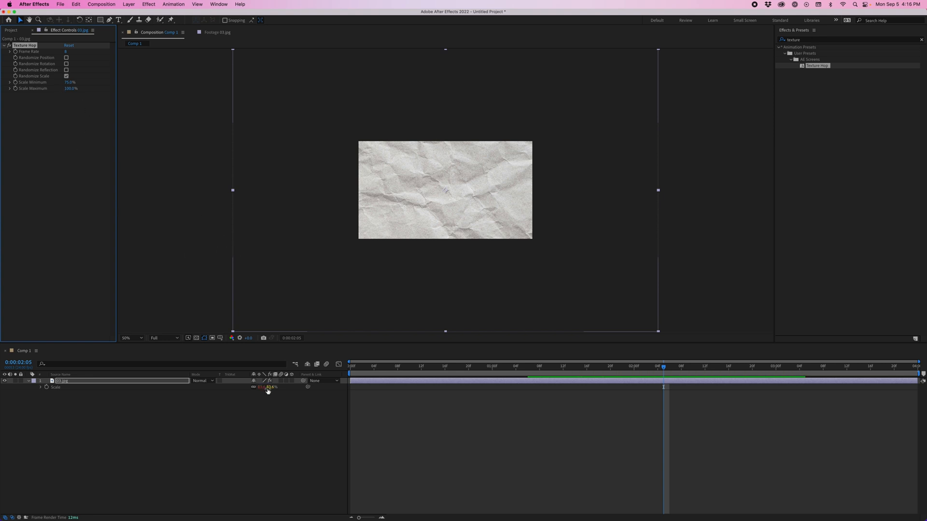
double_click(270, 388)
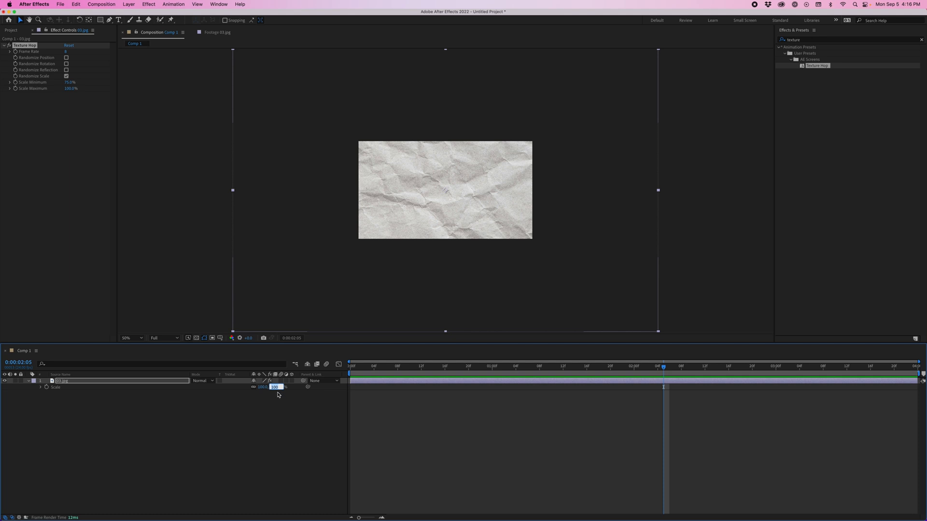
mouse_move(74, 95)
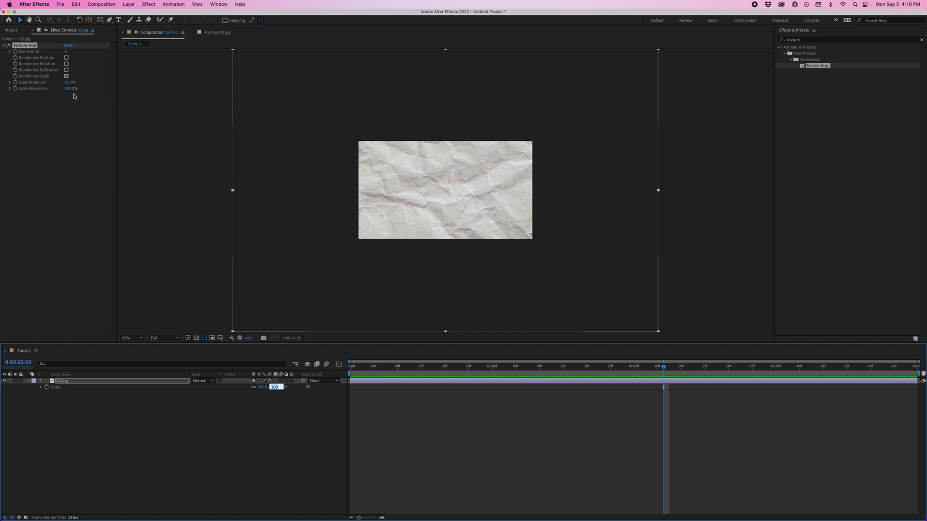
mouse_move(111, 132)
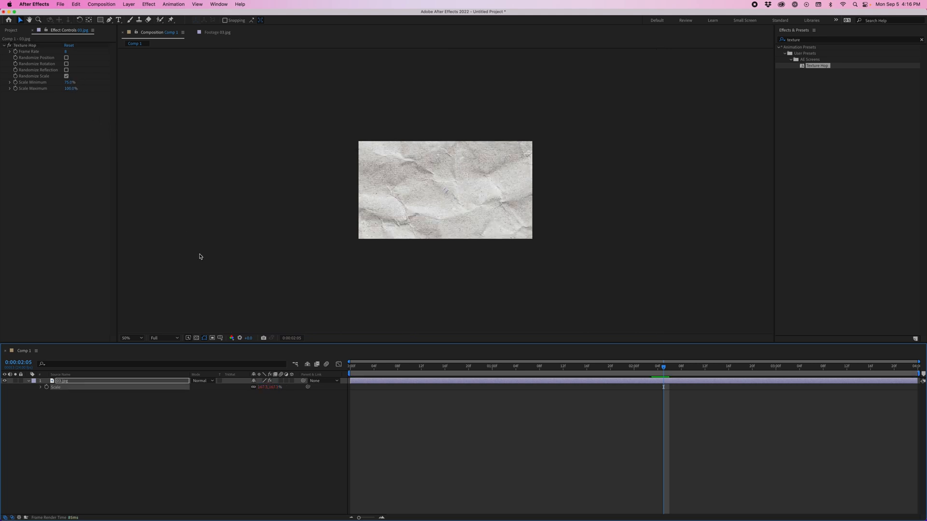
double_click(274, 387)
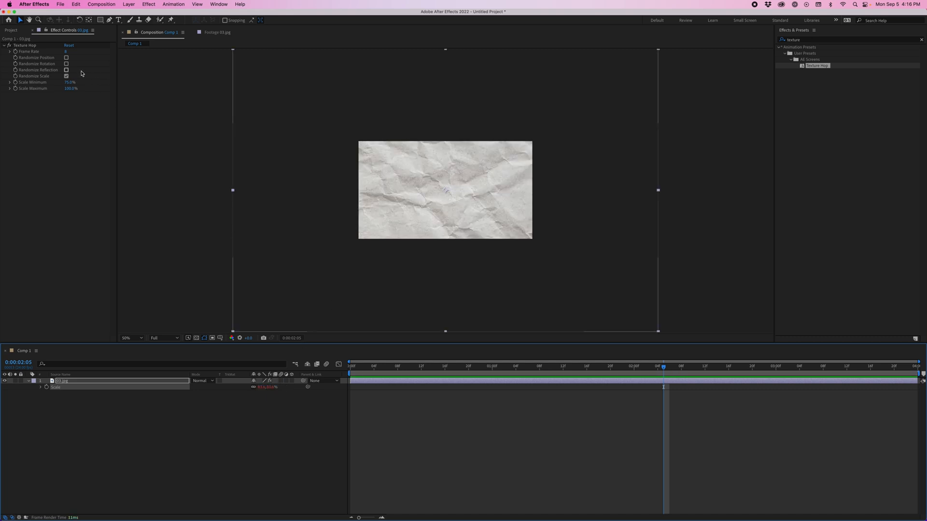
left_click(67, 57)
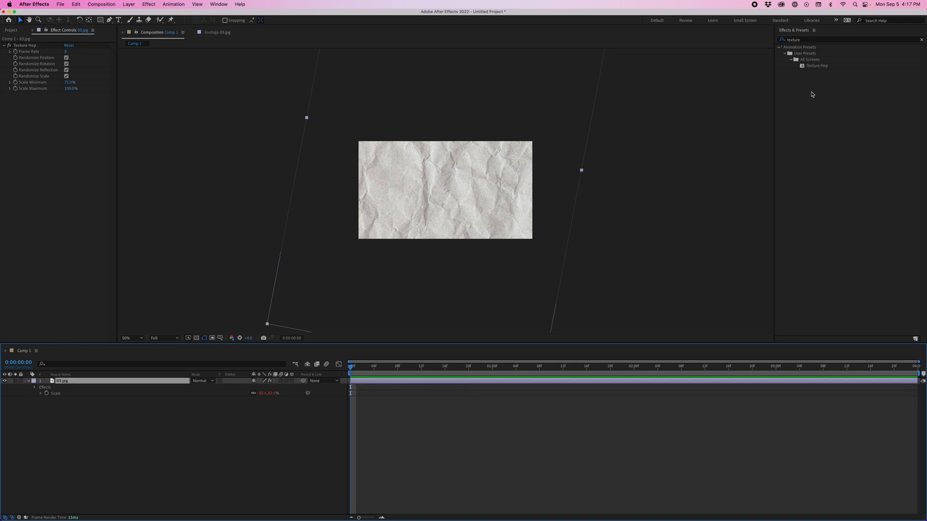
Step: Add a Tint effect to the paper texture with Map White To set to a vivid blue
type("tint")
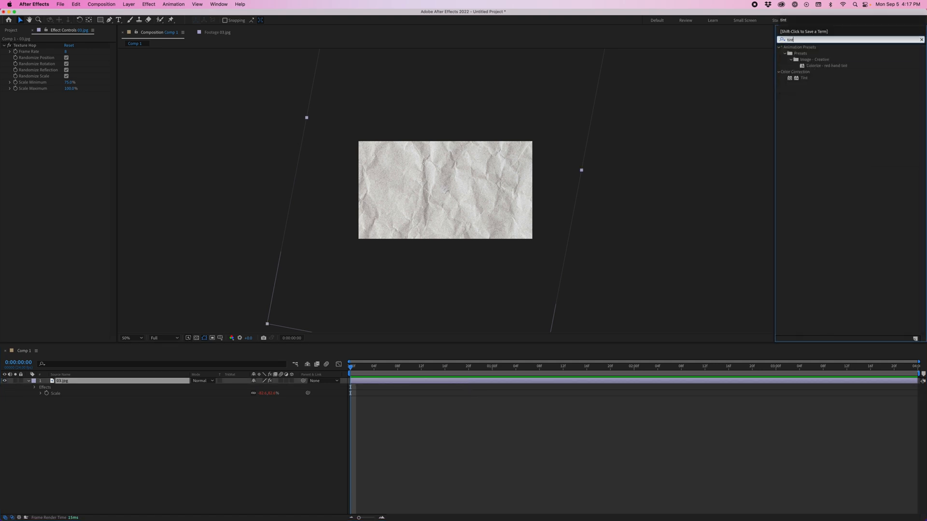
double_click(805, 77)
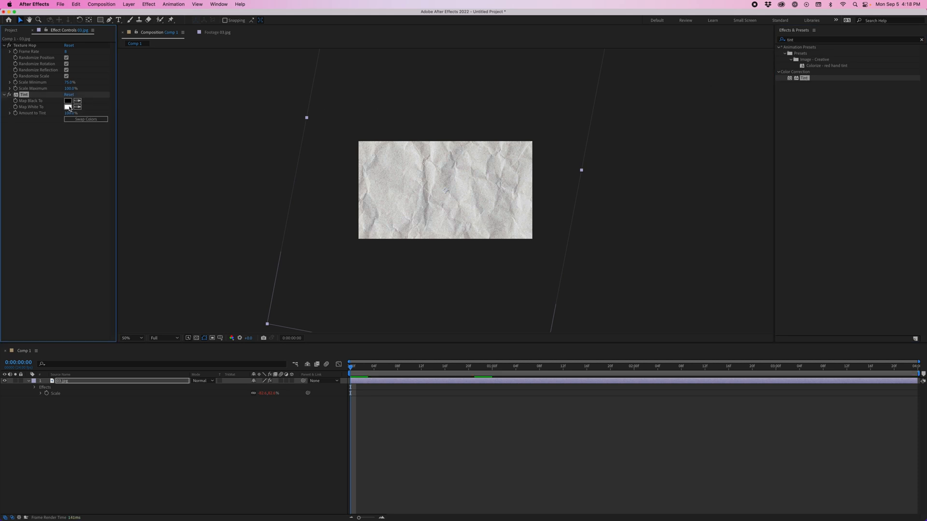
left_click(68, 108)
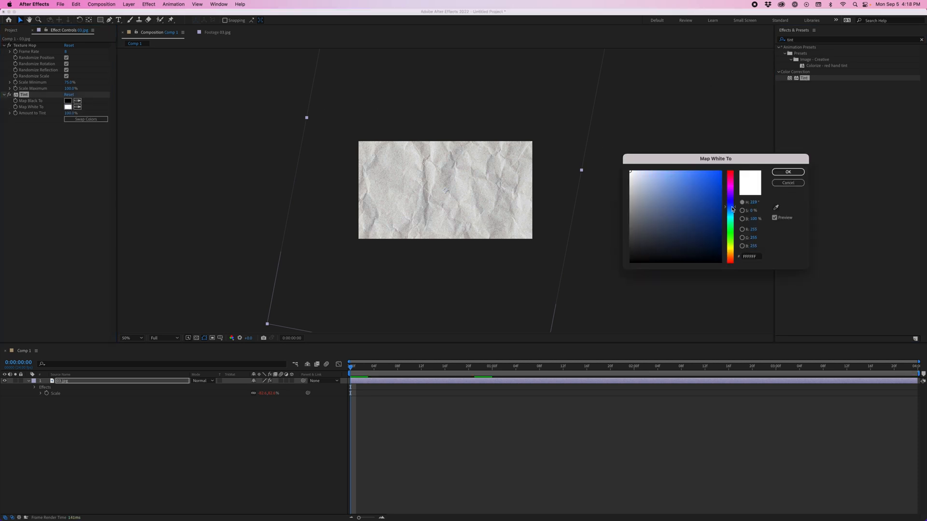
left_click(709, 173)
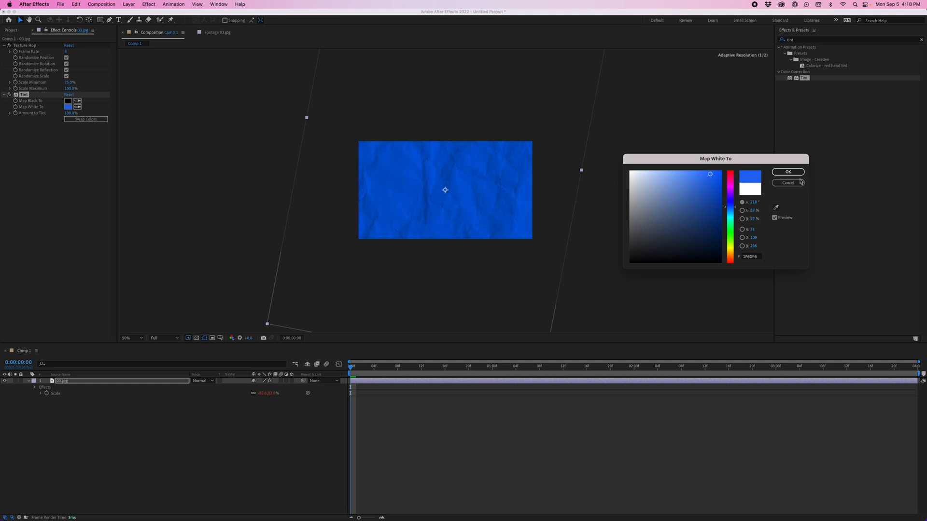
left_click(788, 172)
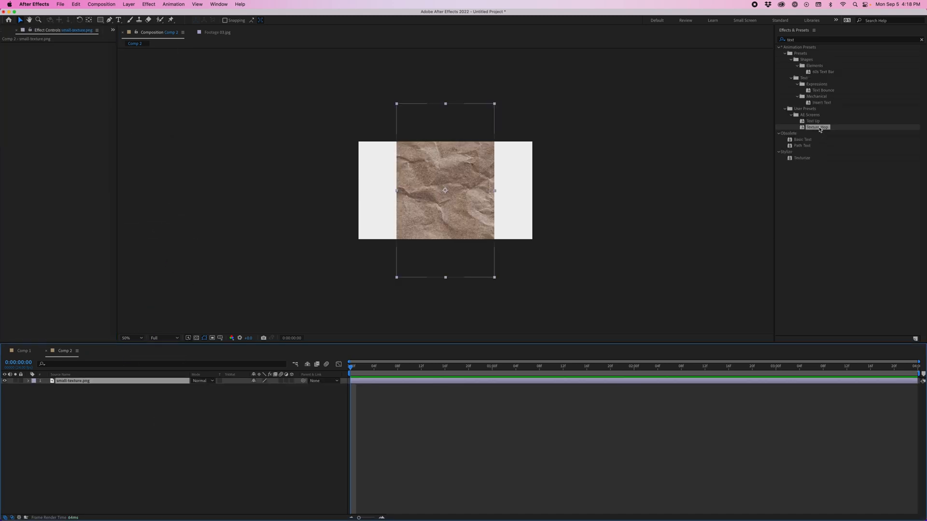
Step: Apply Texture Hop to small-texture.png in Comp 2 and scale the layer up to fill the frame
double_click(818, 128)
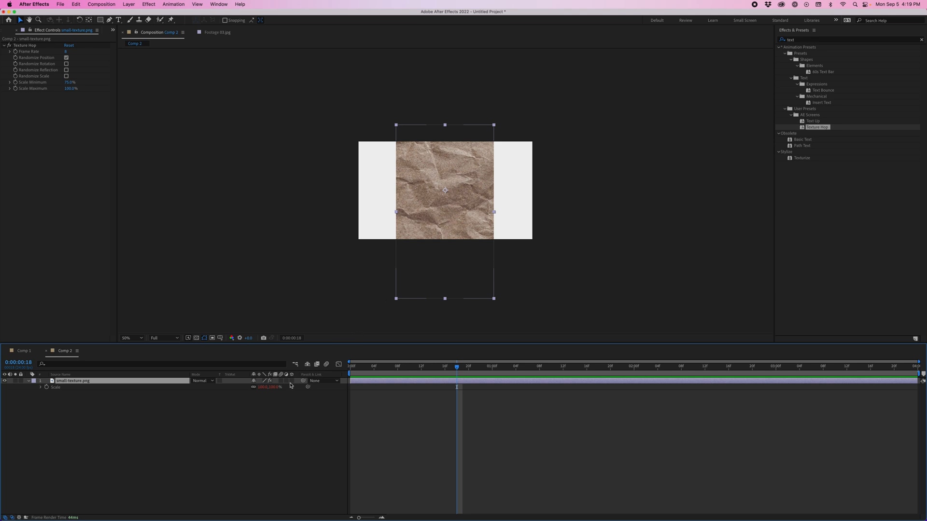
double_click(272, 387)
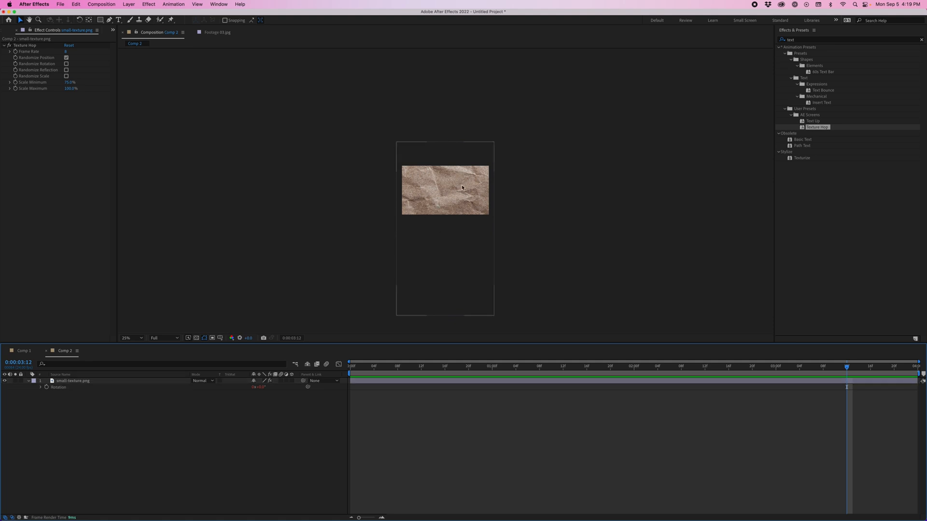
left_click(480, 366)
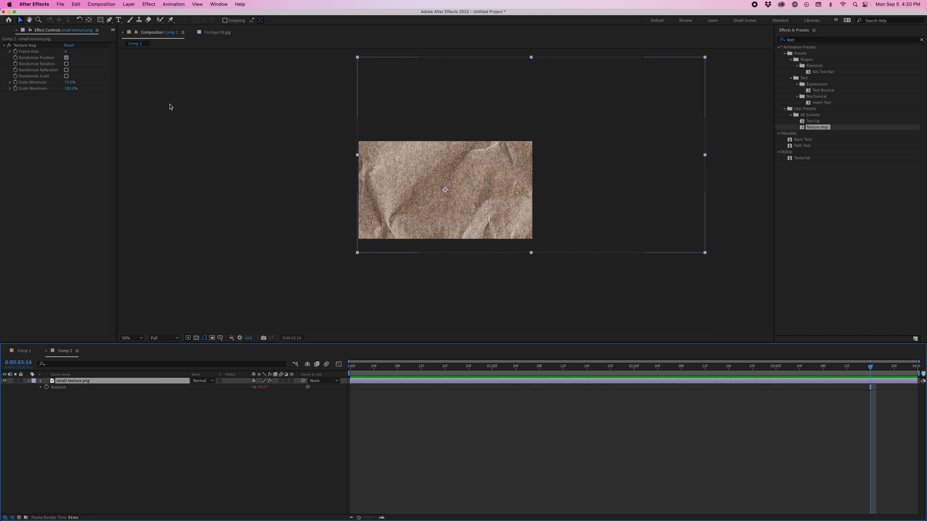
Step: Enable Randomize Rotation and Randomize Reflection in Texture Hop on the brown texture
left_click(66, 57)
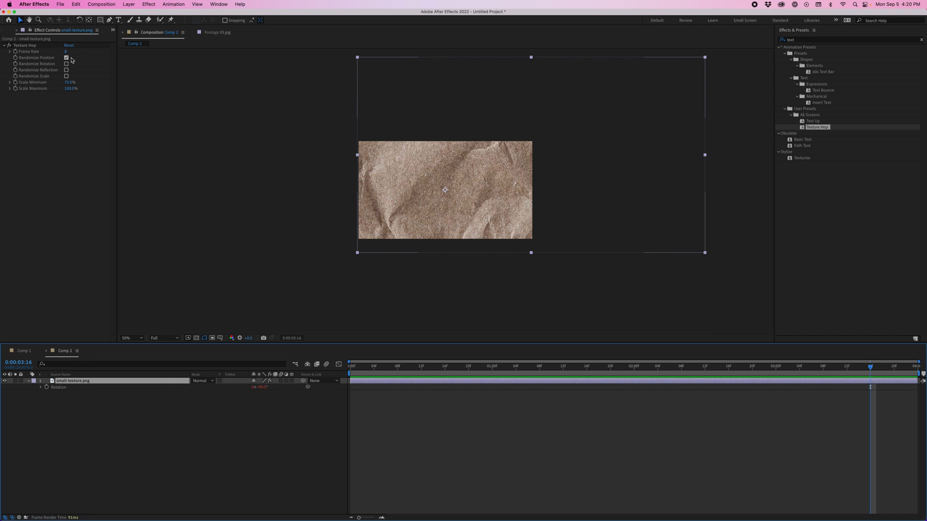
left_click(66, 63)
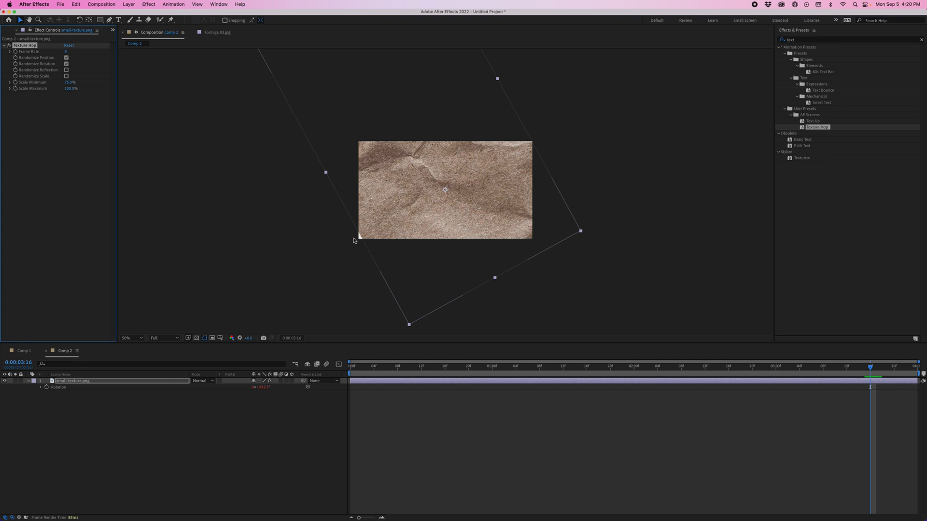
mouse_move(360, 236)
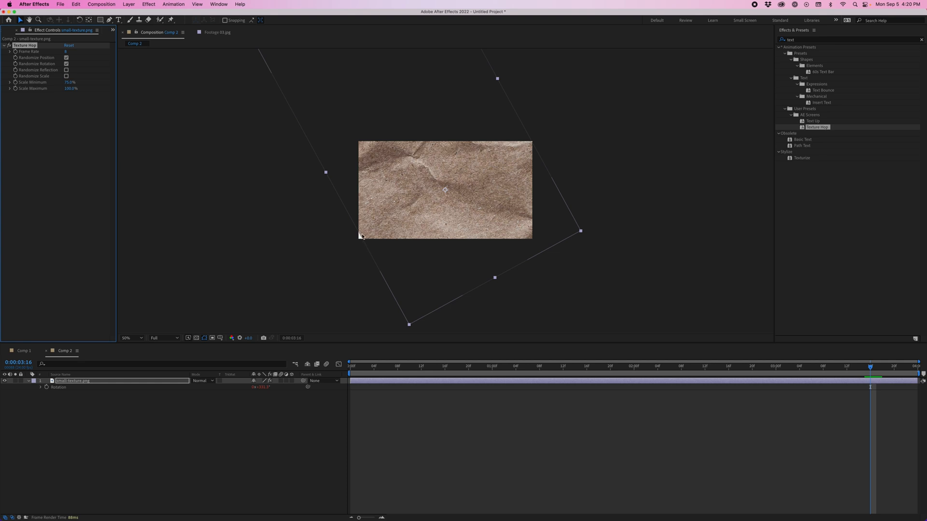
mouse_move(183, 180)
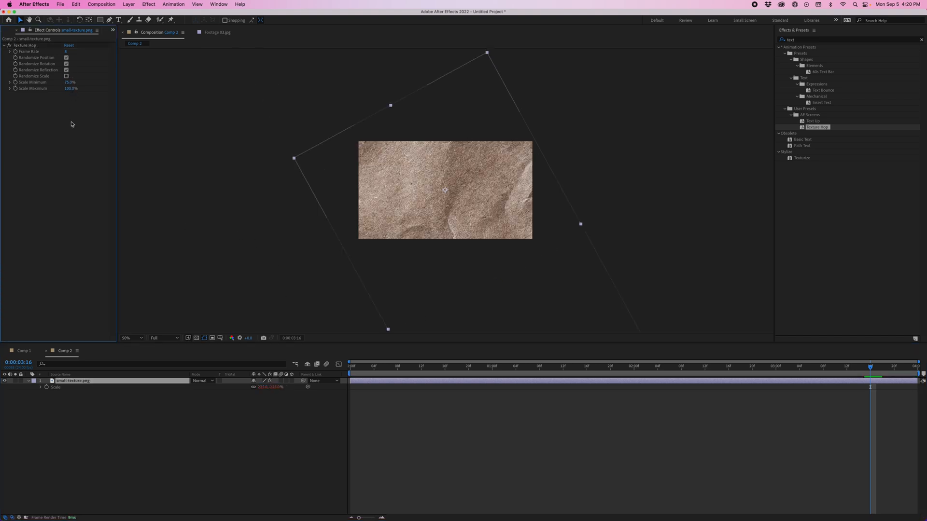
Step: Enable Randomize Scale in Texture Hop with a 100% minimum and 125% maximum
left_click(67, 75)
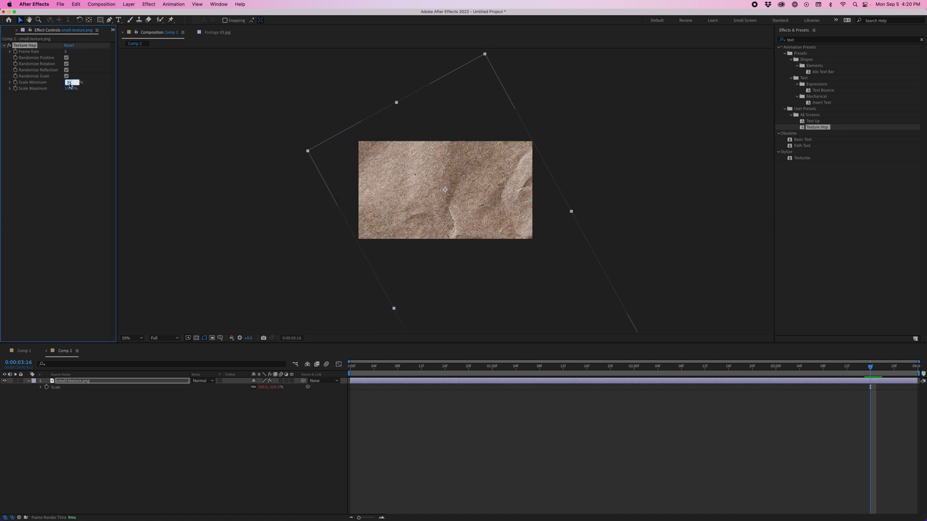
left_click(273, 388)
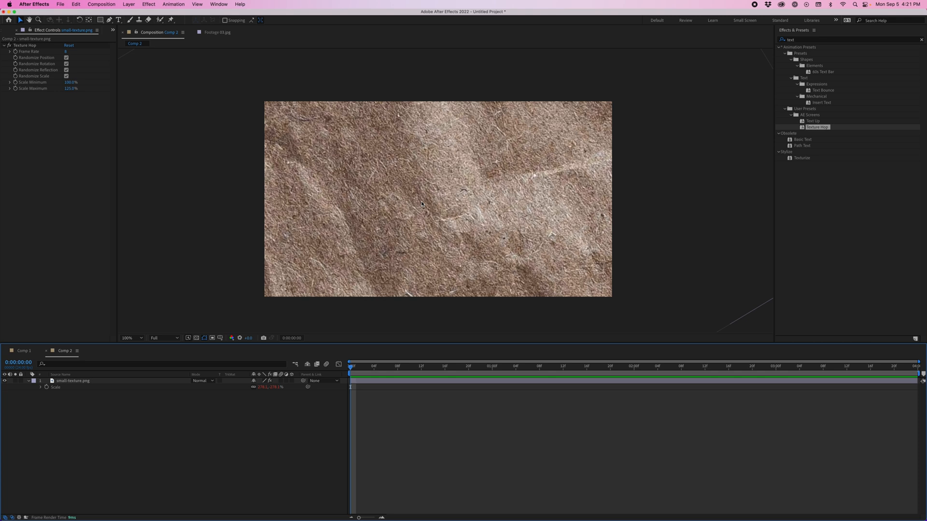
mouse_move(455, 191)
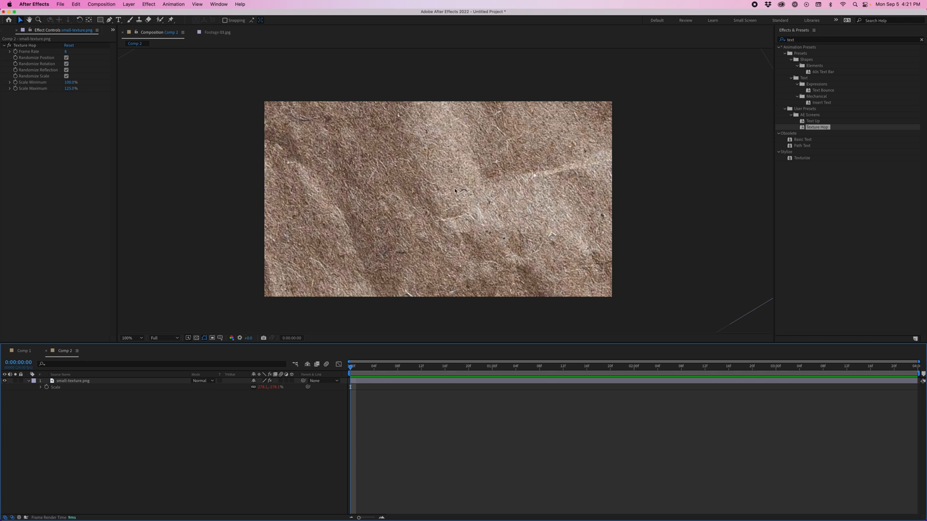